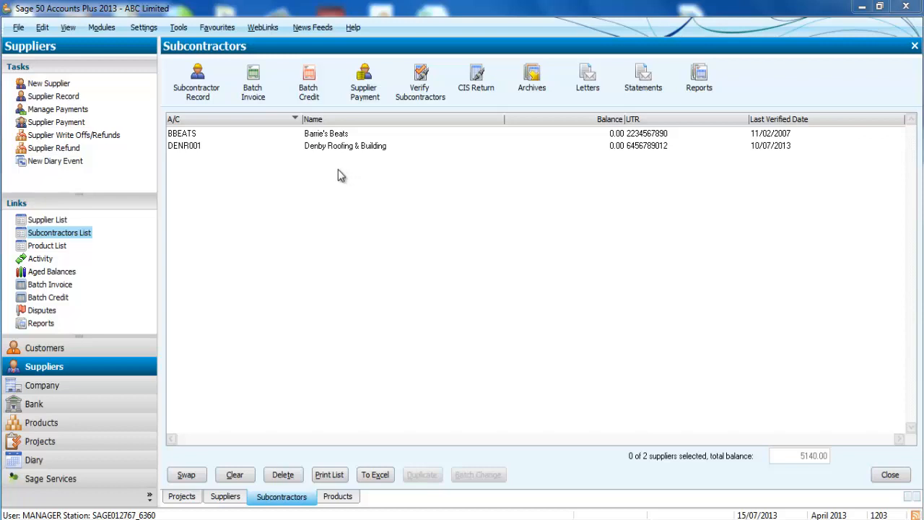
{"action": "mouse_move", "coordinate": [282, 139]}
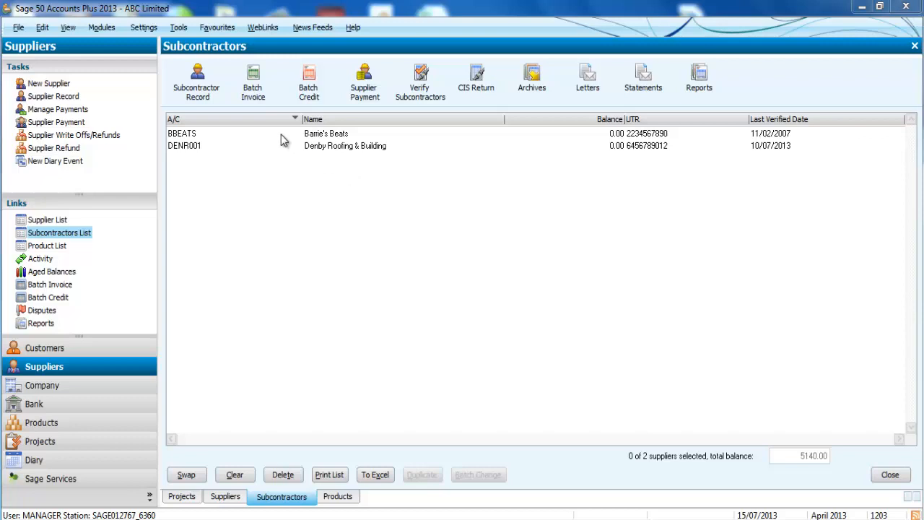
Start a batch invoice for Denby Roofing & Building (DENR001) on project BUILD4.
{"action": "left_click", "coordinate": [253, 80]}
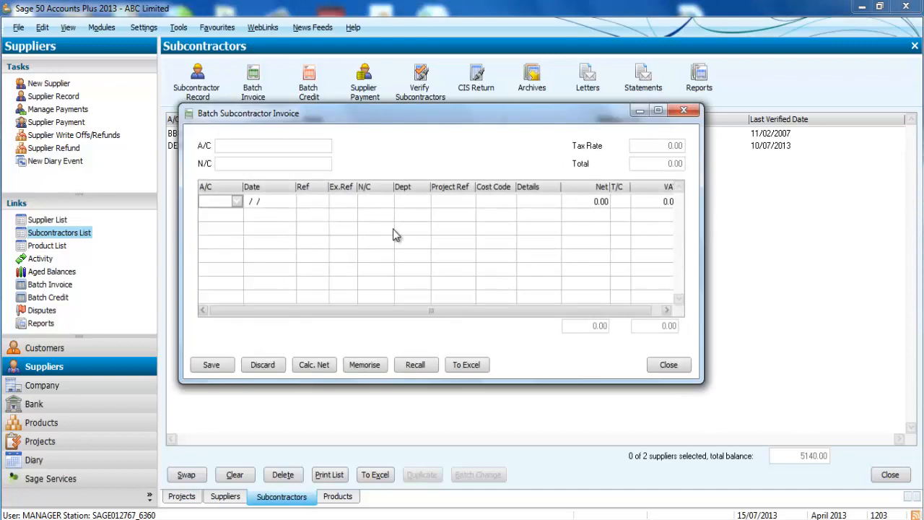
{"action": "left_click", "coordinate": [237, 201]}
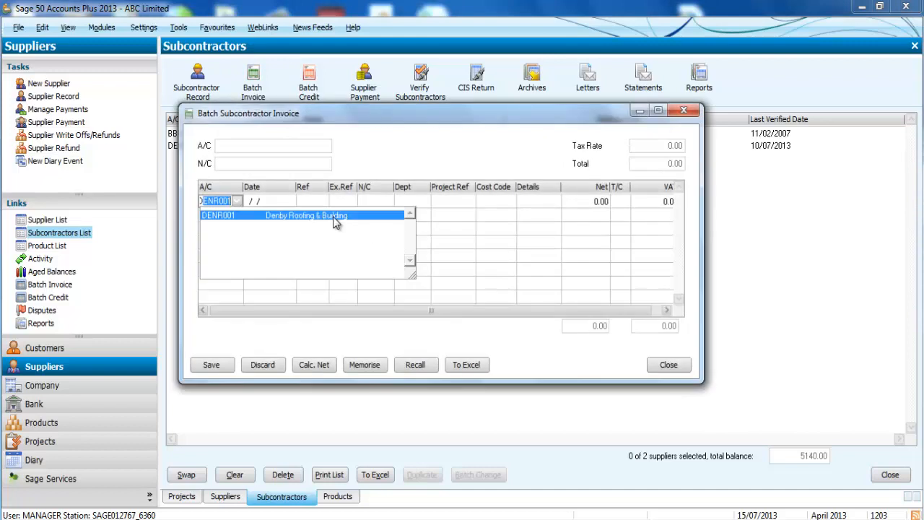
{"action": "left_click", "coordinate": [304, 215]}
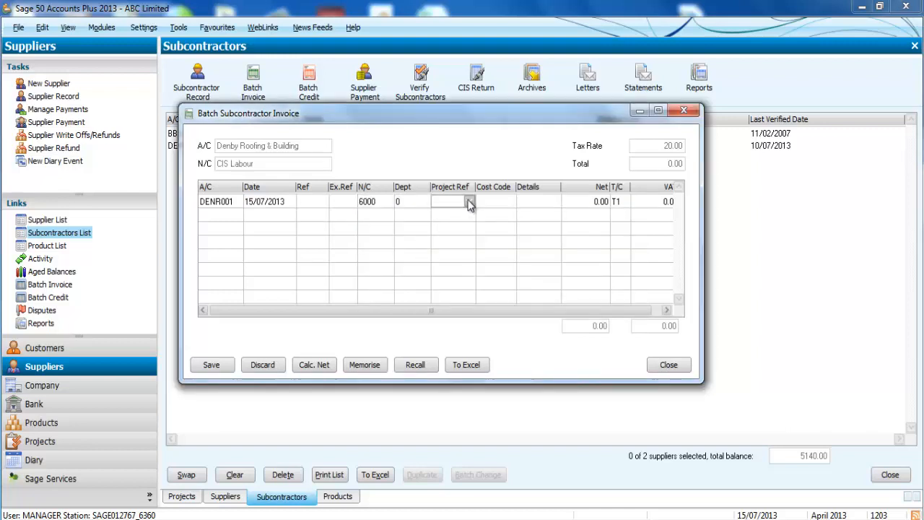
{"action": "left_click", "coordinate": [470, 201]}
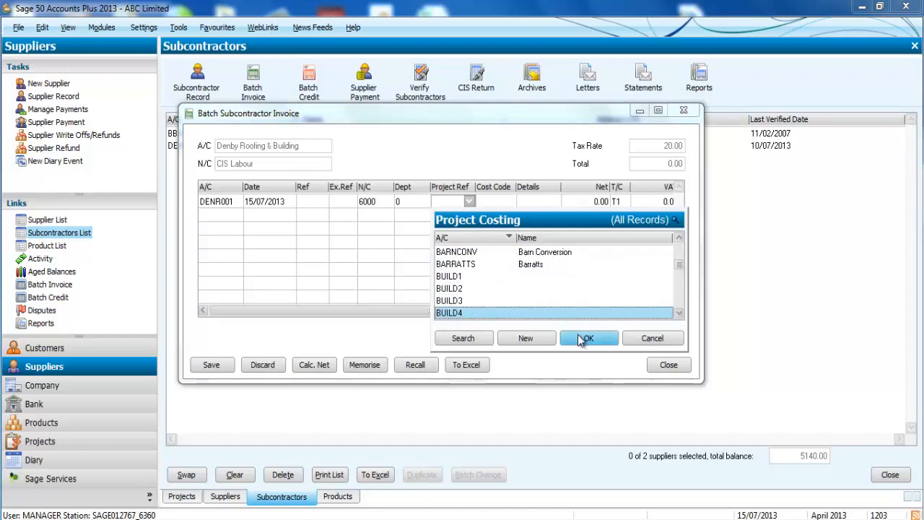
{"action": "left_click", "coordinate": [587, 338]}
{"action": "type", "text": "LAB1"}
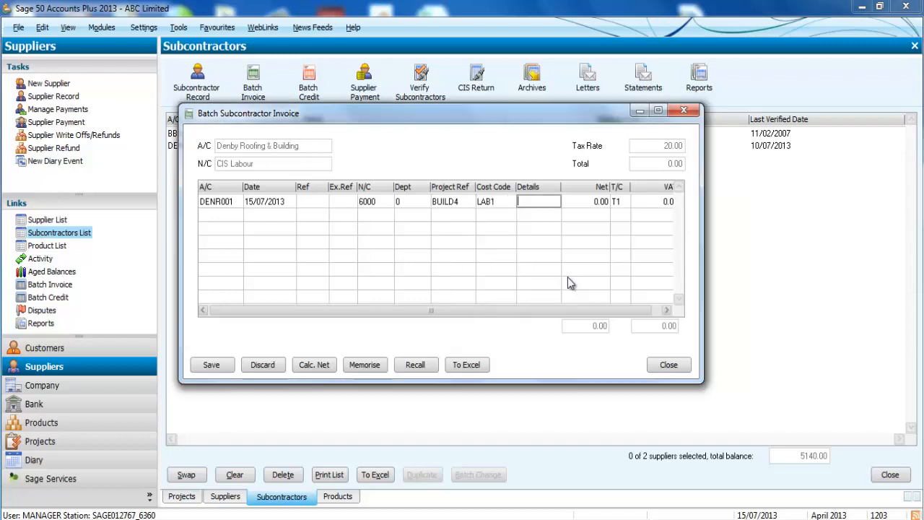
Describe the line as labour, net 1000, and save the invoice.
{"action": "left_click", "coordinate": [538, 200]}
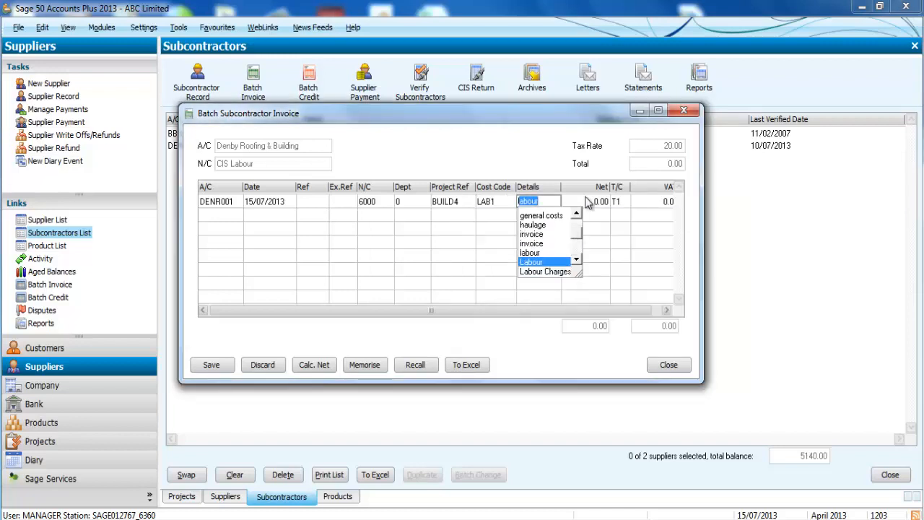
{"action": "left_click", "coordinate": [531, 252]}
{"action": "type", "text": "1000"}
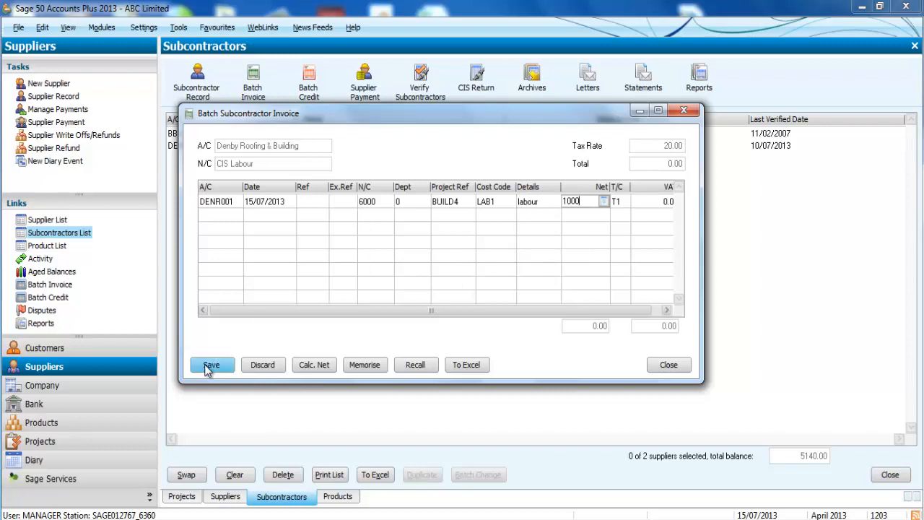
{"action": "left_click", "coordinate": [210, 365]}
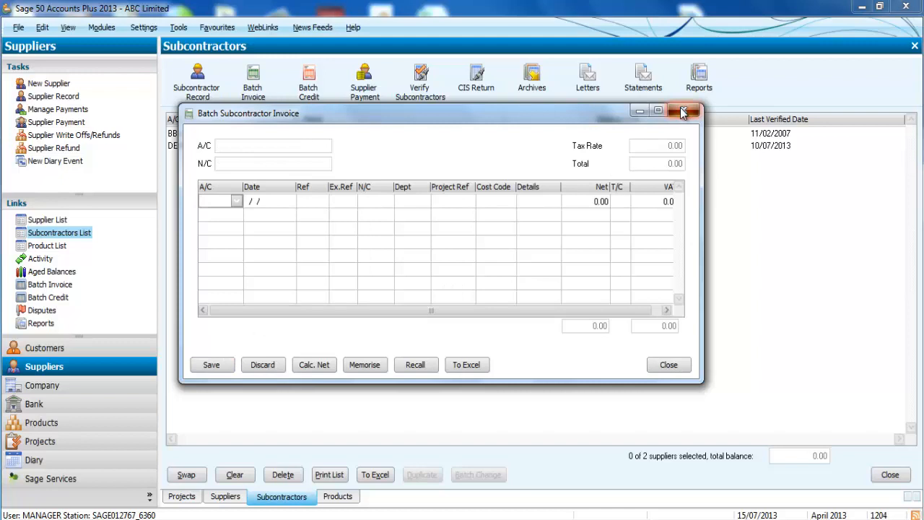
{"action": "left_click", "coordinate": [683, 111]}
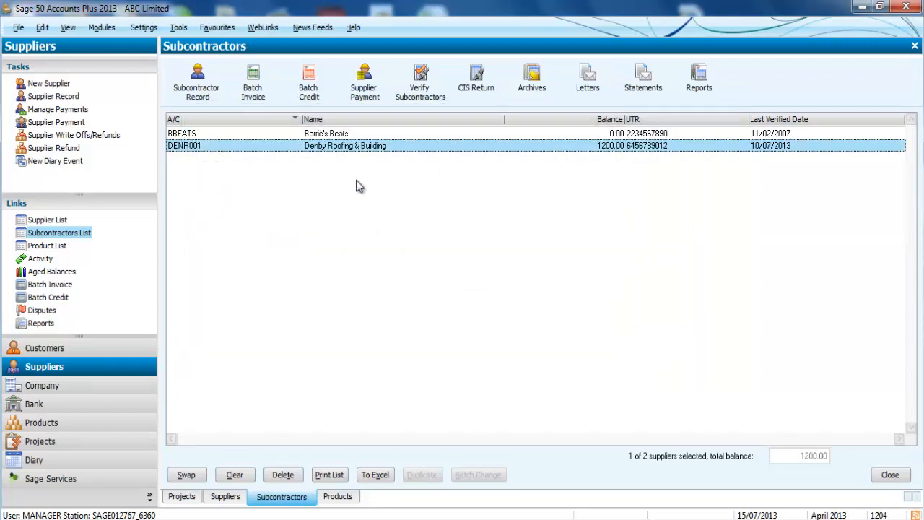
{"action": "mouse_move", "coordinate": [116, 425]}
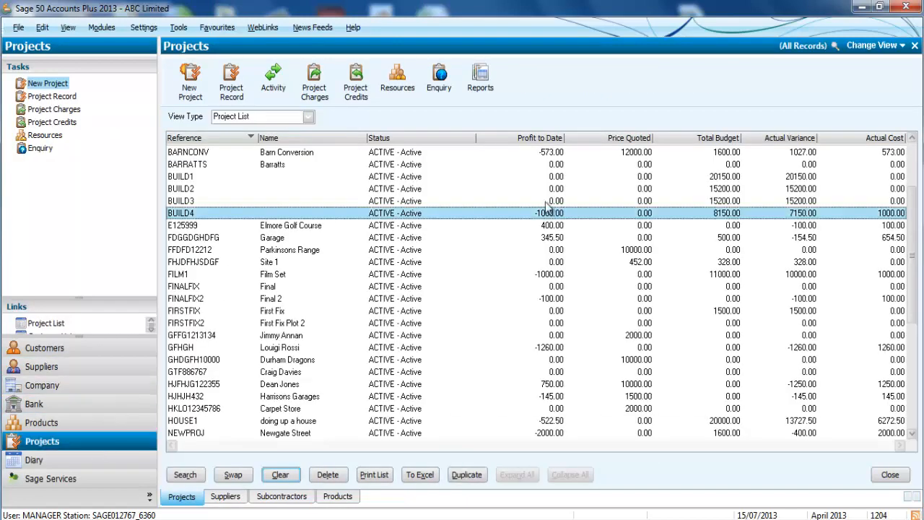
{"action": "mouse_move", "coordinate": [361, 261]}
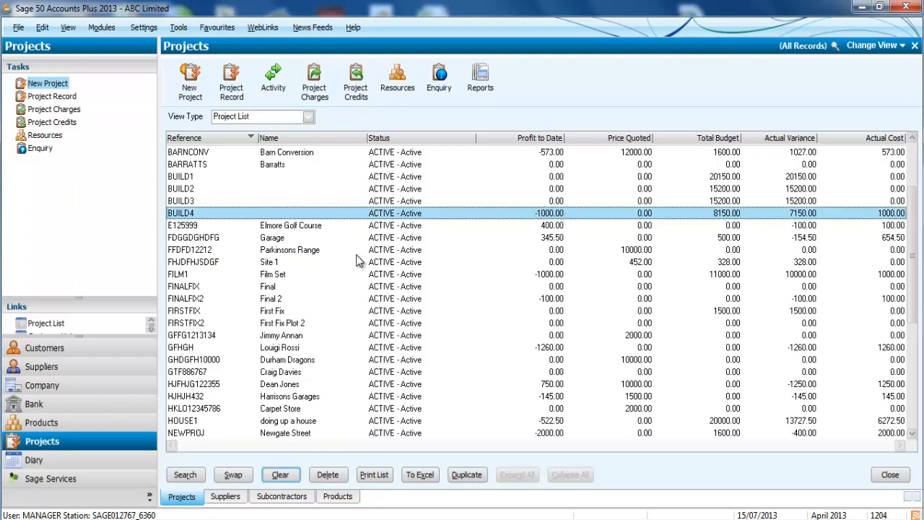
{"action": "mouse_move", "coordinate": [753, 215]}
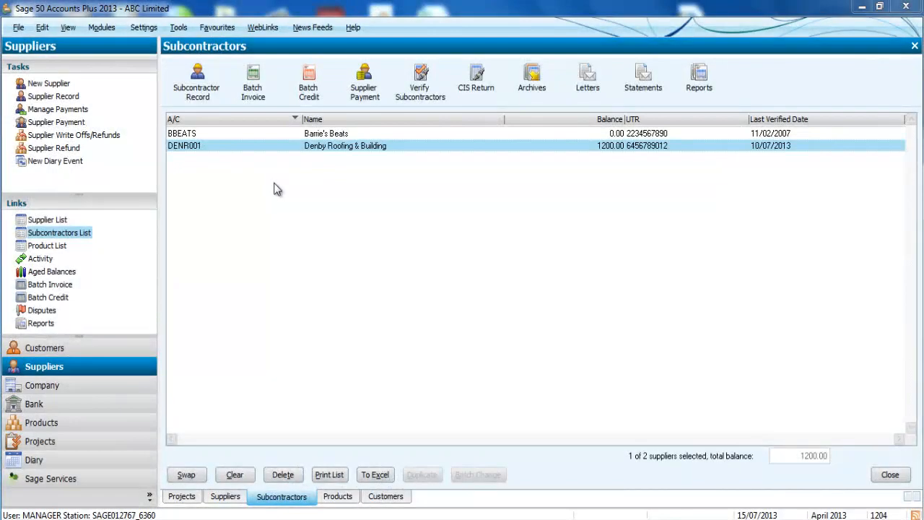
{"action": "mouse_move", "coordinate": [322, 172]}
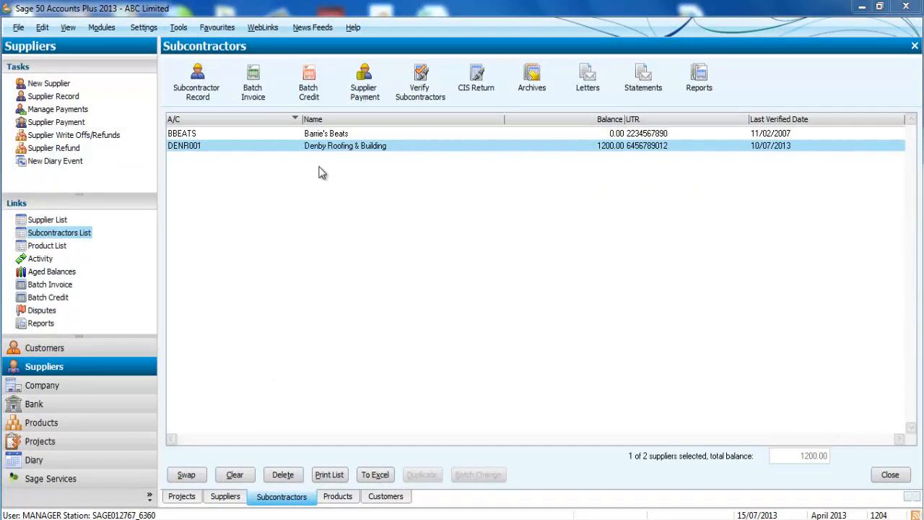
{"action": "mouse_move", "coordinate": [337, 168]}
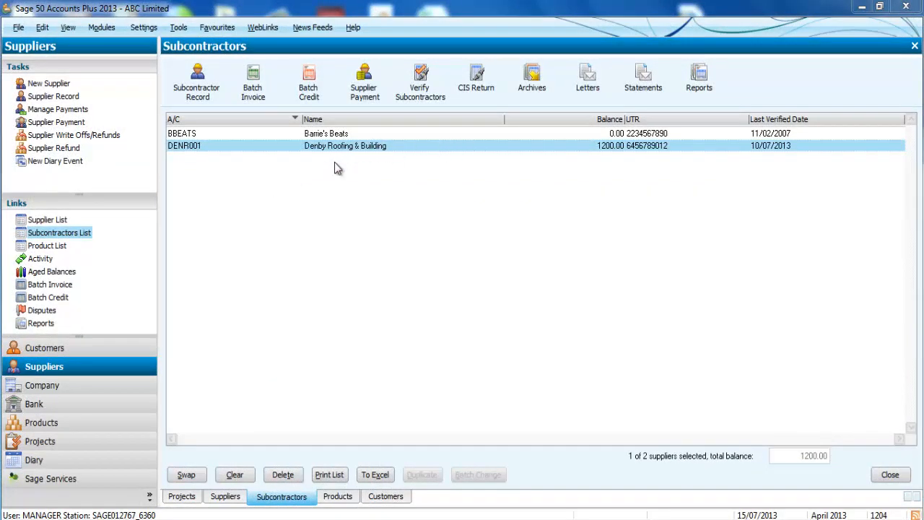
{"action": "mouse_move", "coordinate": [364, 62]}
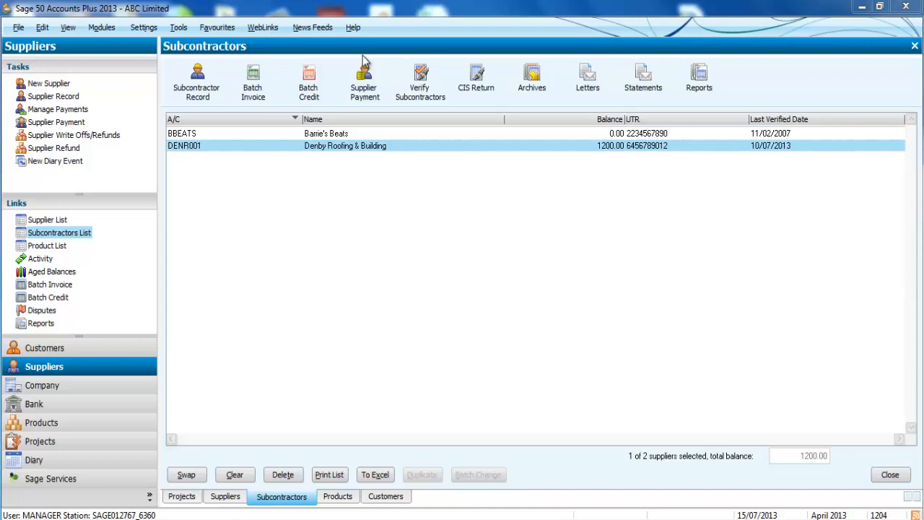
Pay Denby Roofing 1000.00 against invoice 1204, deducting 200.00 CIS tax.
{"action": "left_click", "coordinate": [364, 79]}
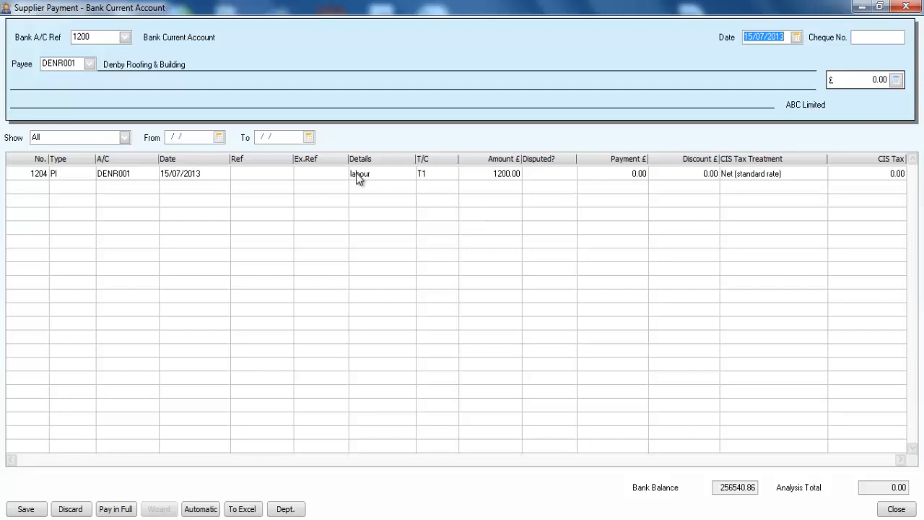
{"action": "left_click", "coordinate": [115, 509]}
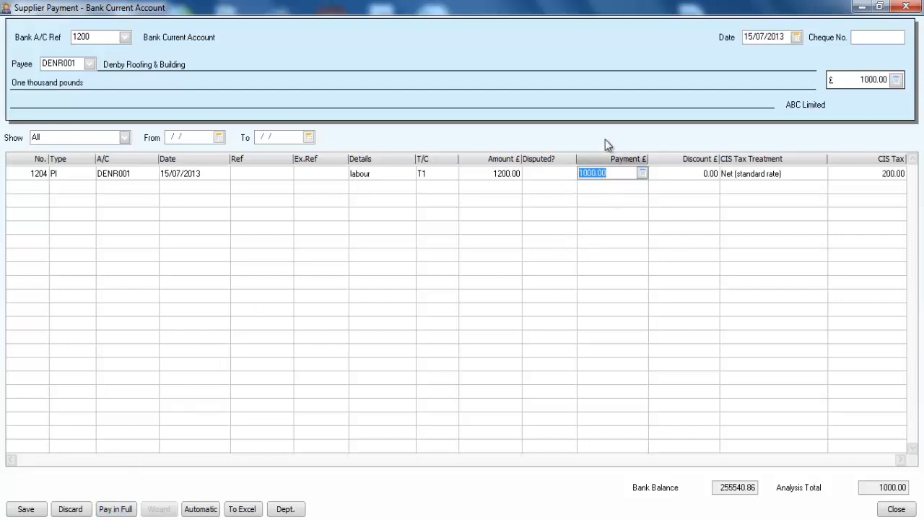
{"action": "mouse_move", "coordinate": [559, 222]}
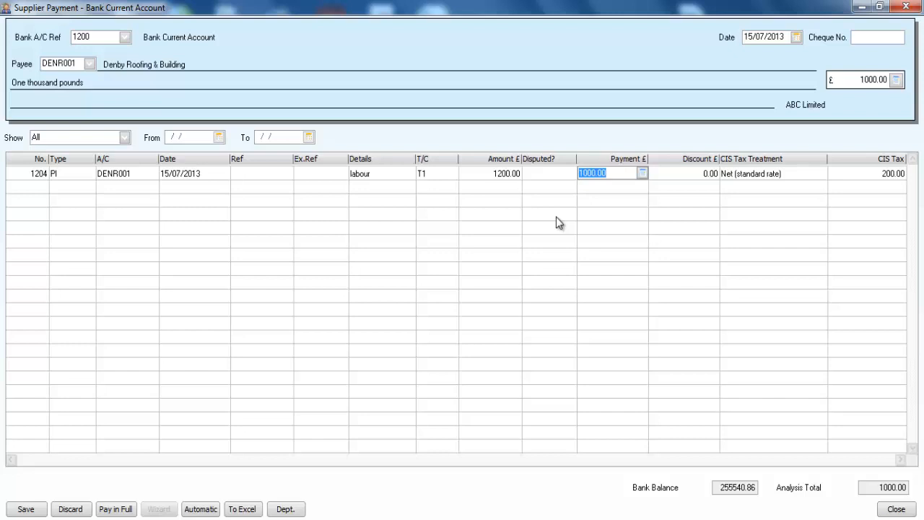
{"action": "mouse_move", "coordinate": [871, 180]}
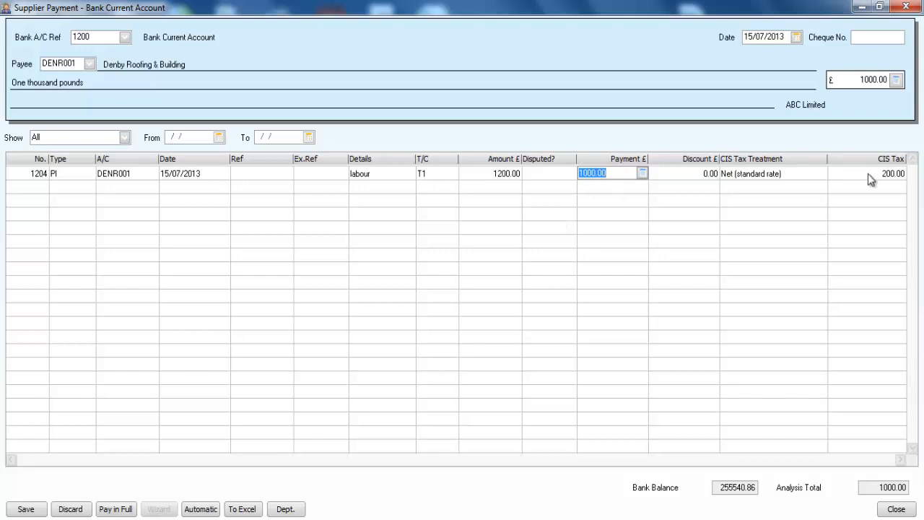
{"action": "mouse_move", "coordinate": [879, 210]}
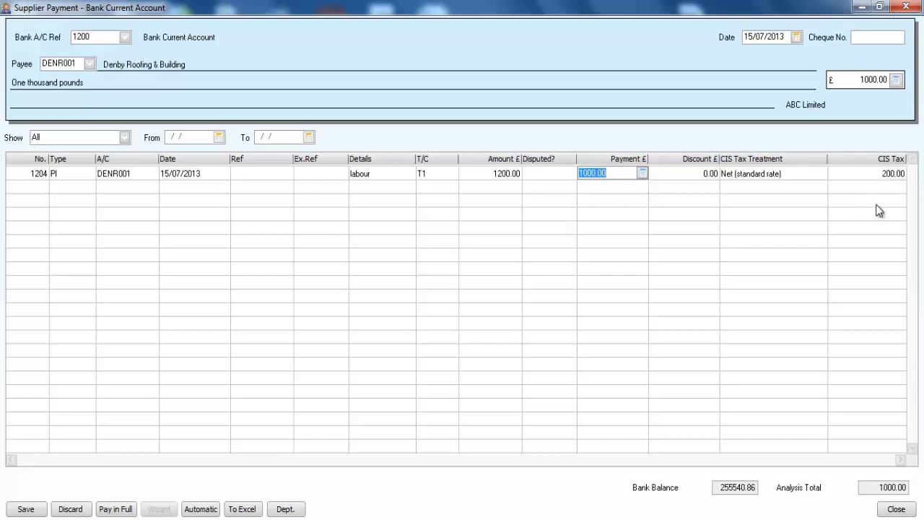